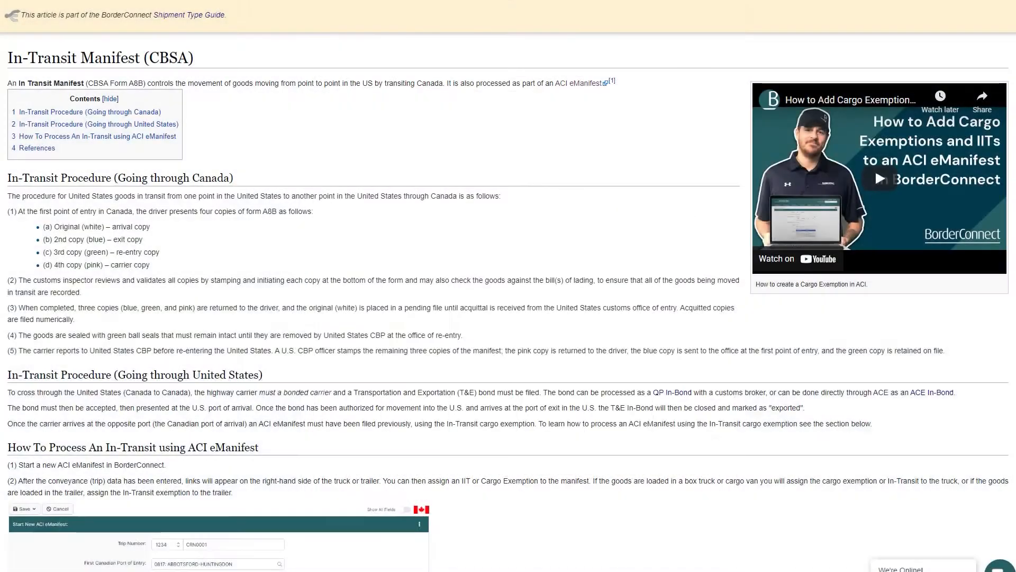
Start a new ACI eManifest for trip CRN56546, Sarnia port, July 12 arrival, with truck, trailer and driver
scroll(down, 3)
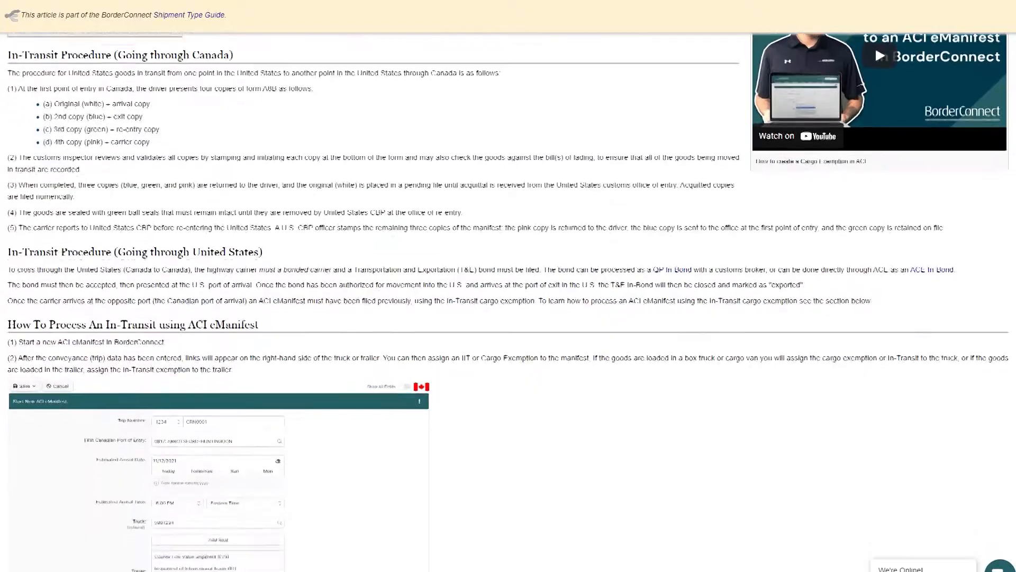
scroll(down, 3)
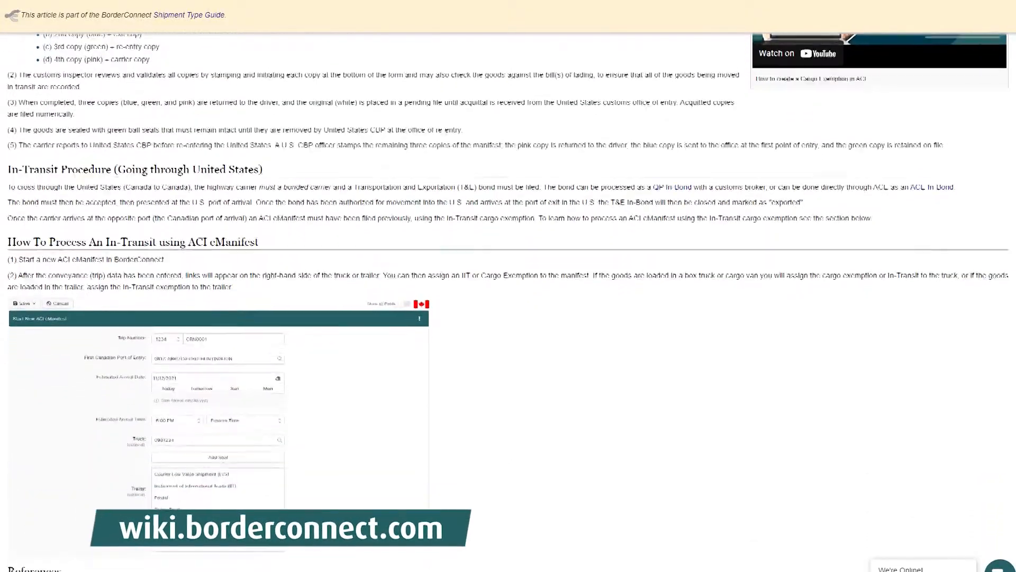
scroll(down, 3)
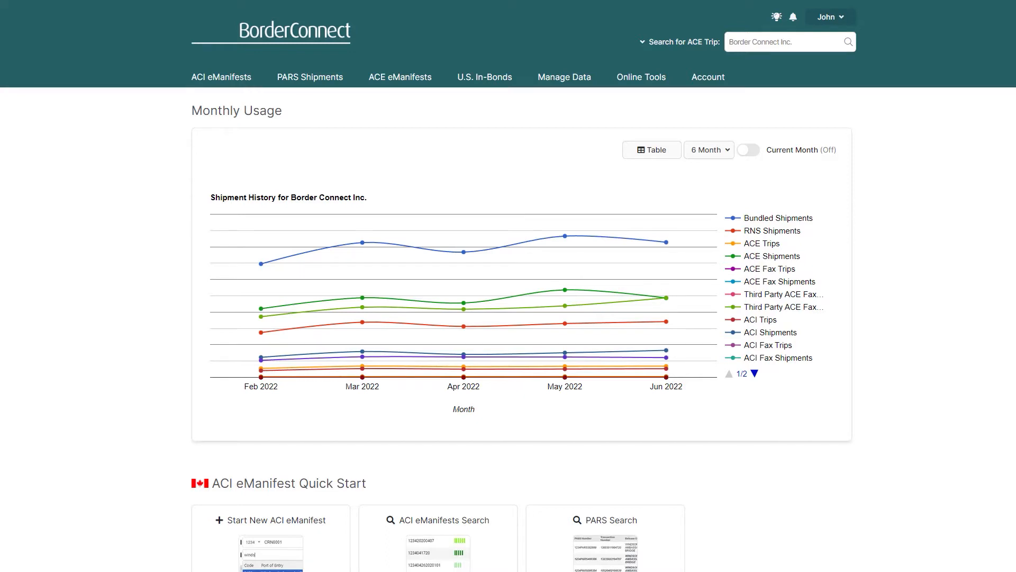
click(221, 76)
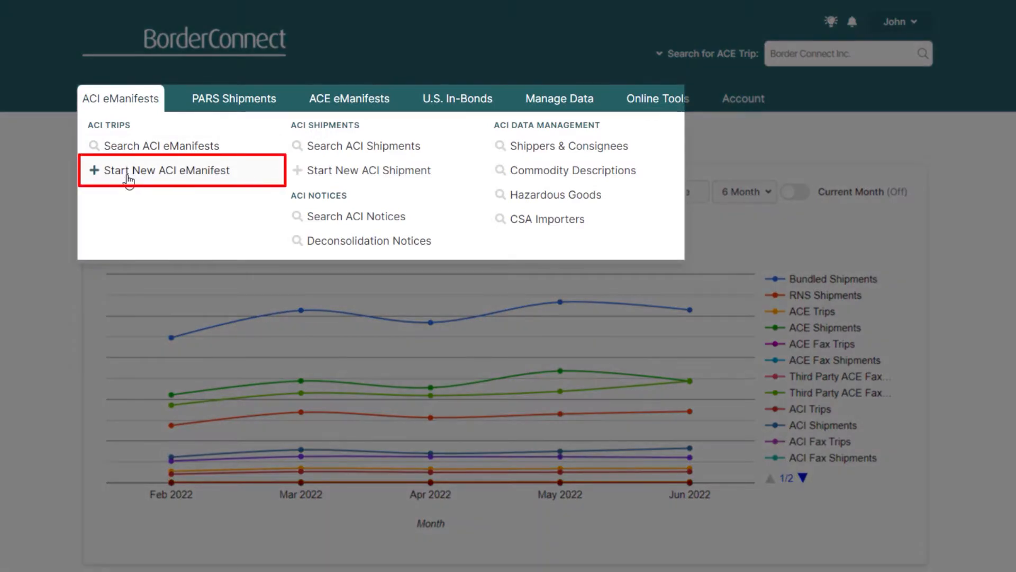
click(166, 169)
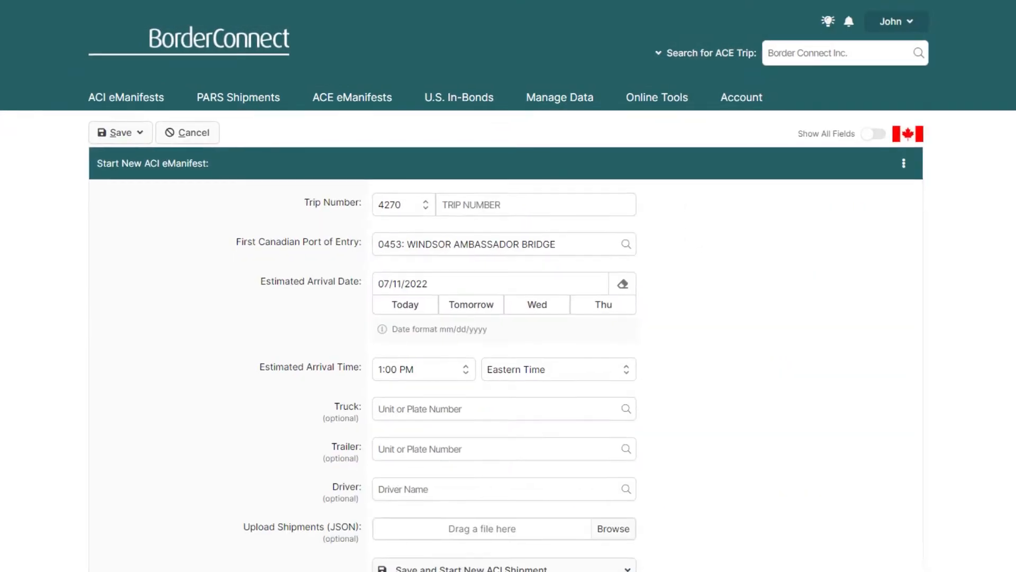
scroll(down, 3)
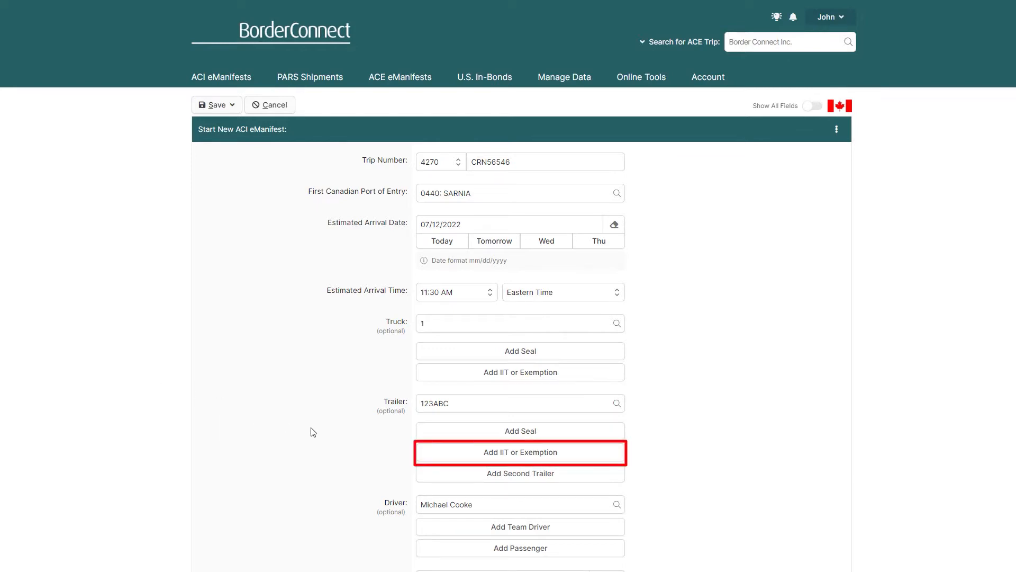
Add an In-Transit cargo exemption entry to trailer 123ABC on the manifest
click(518, 452)
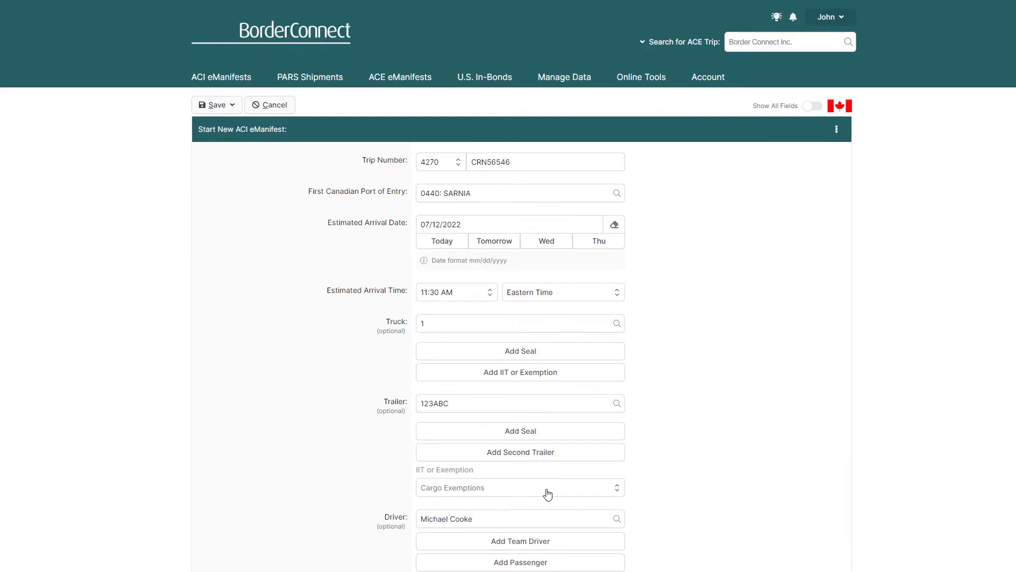
click(519, 487)
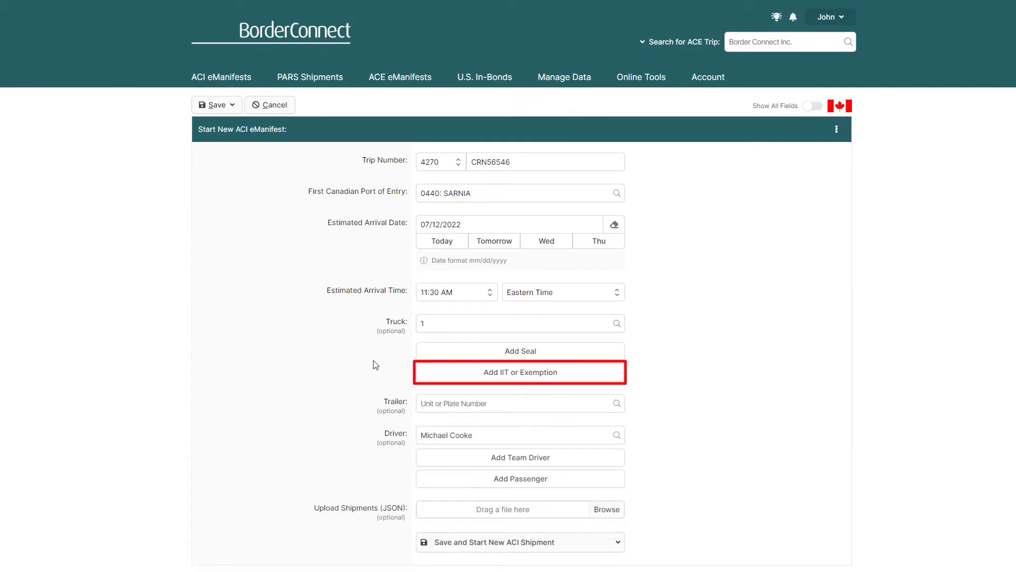
click(518, 372)
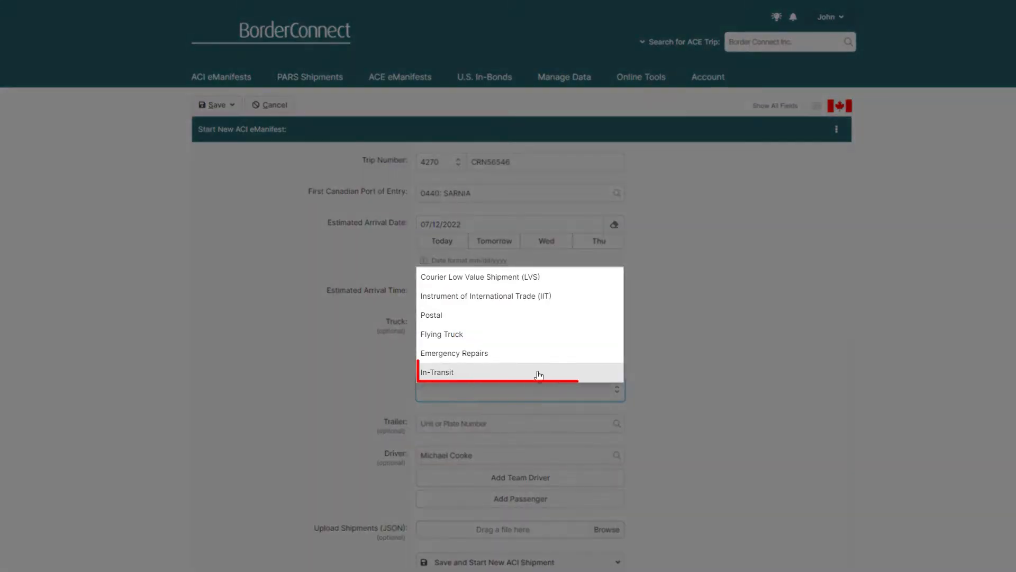
click(437, 372)
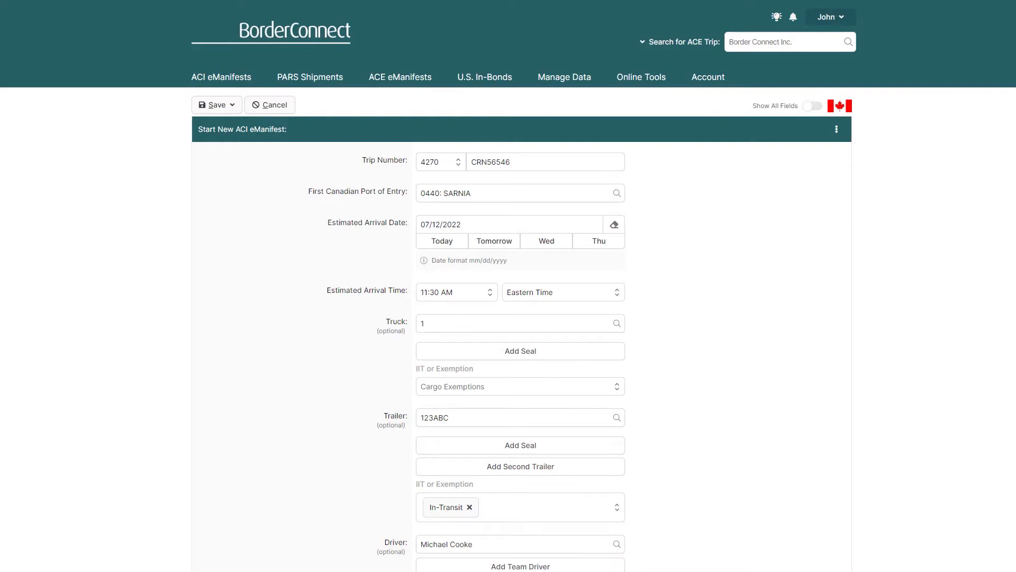
click(218, 105)
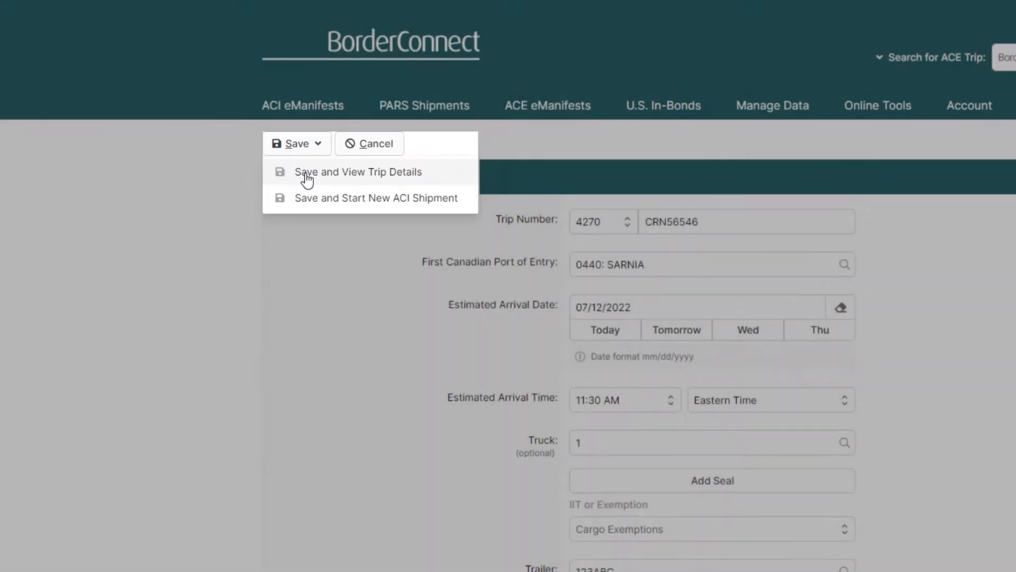
Save trip 4270CRN56546 as a draft and review trailer 123ABC's In-Transit exemption in the Trailers table
click(357, 172)
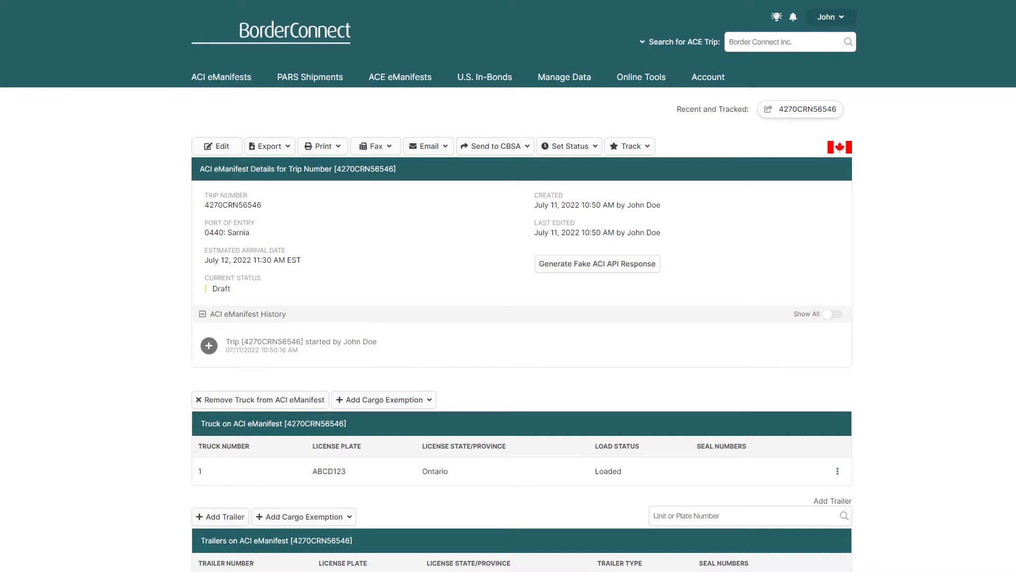
scroll(down, 3)
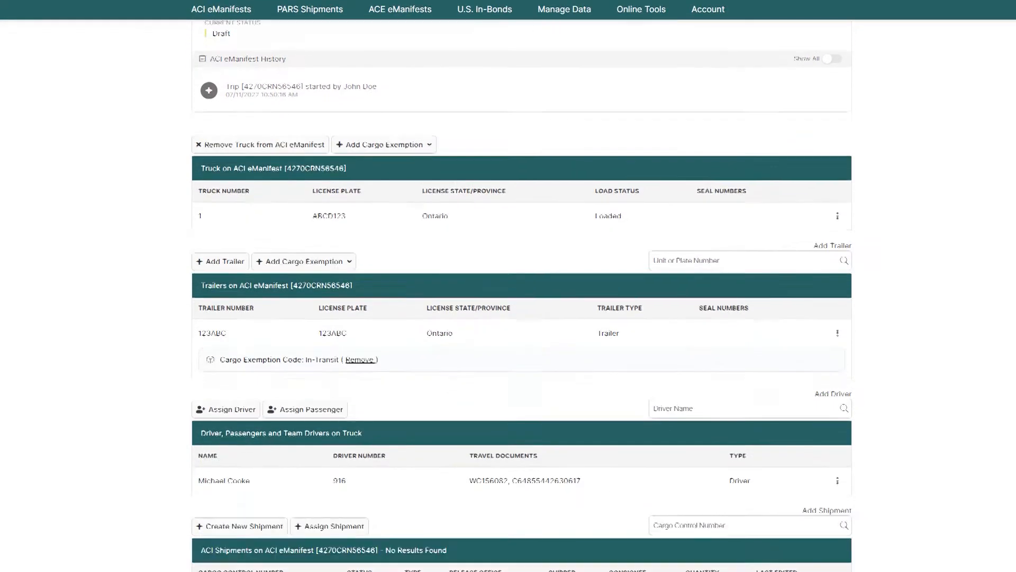
scroll(down, 3)
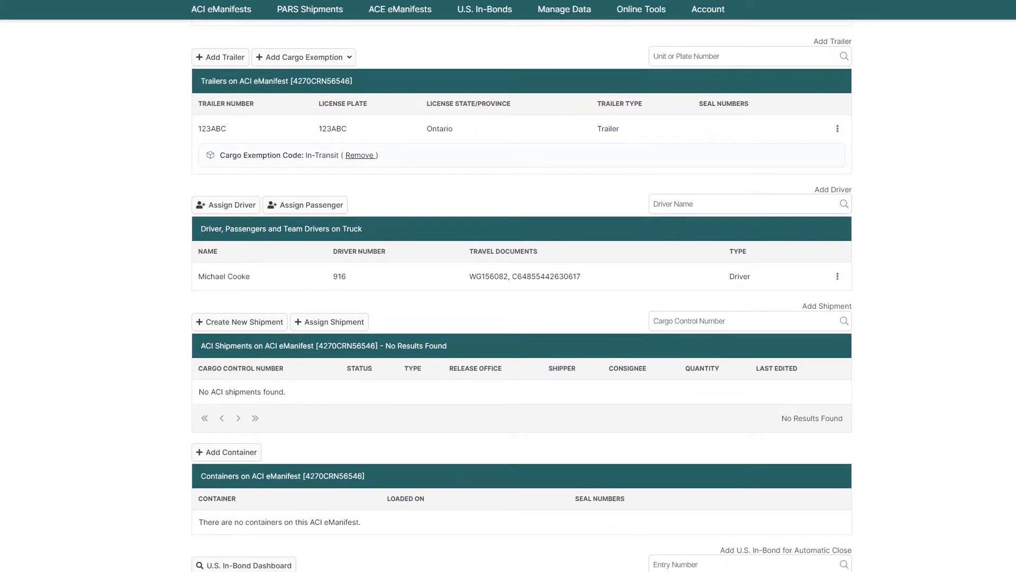
click(837, 128)
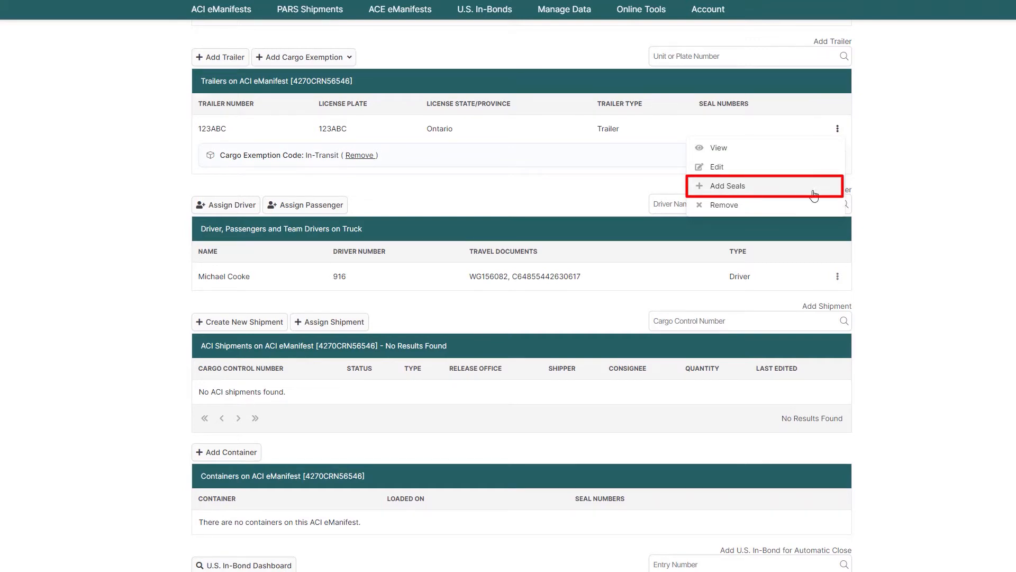
click(746, 203)
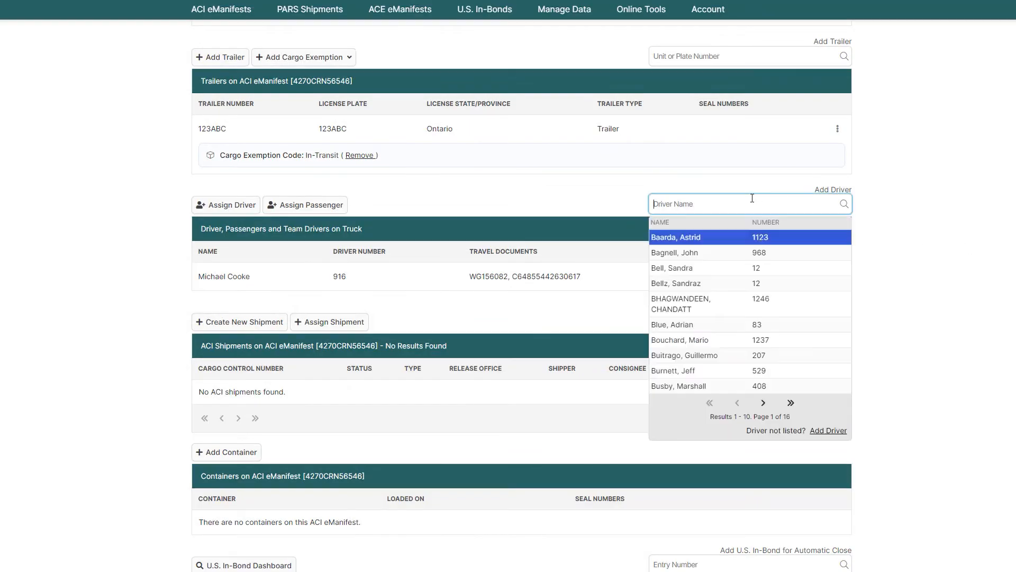
mouse_move(809, 303)
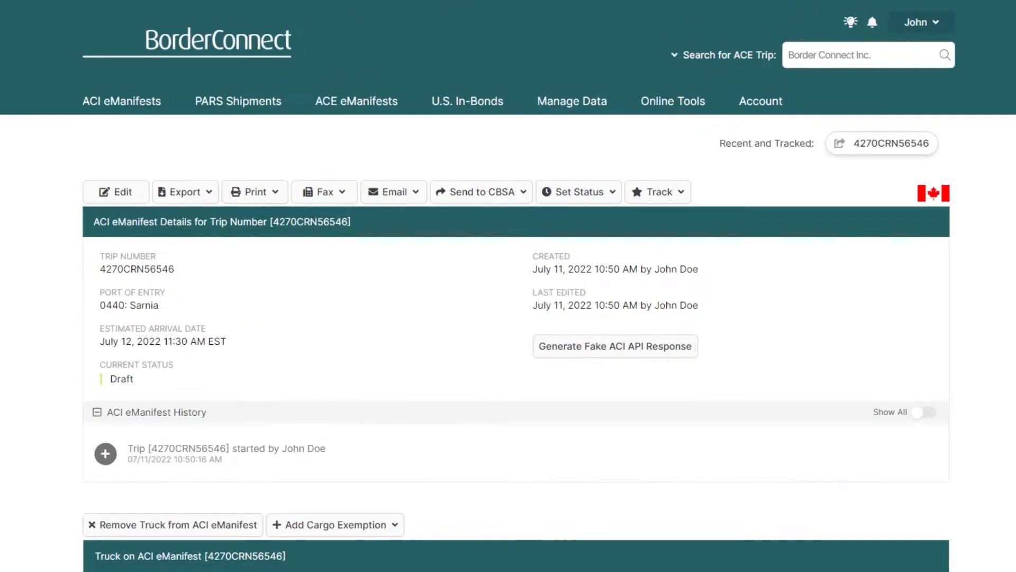
Send the ACI eManifest trip only to CBSA
click(479, 191)
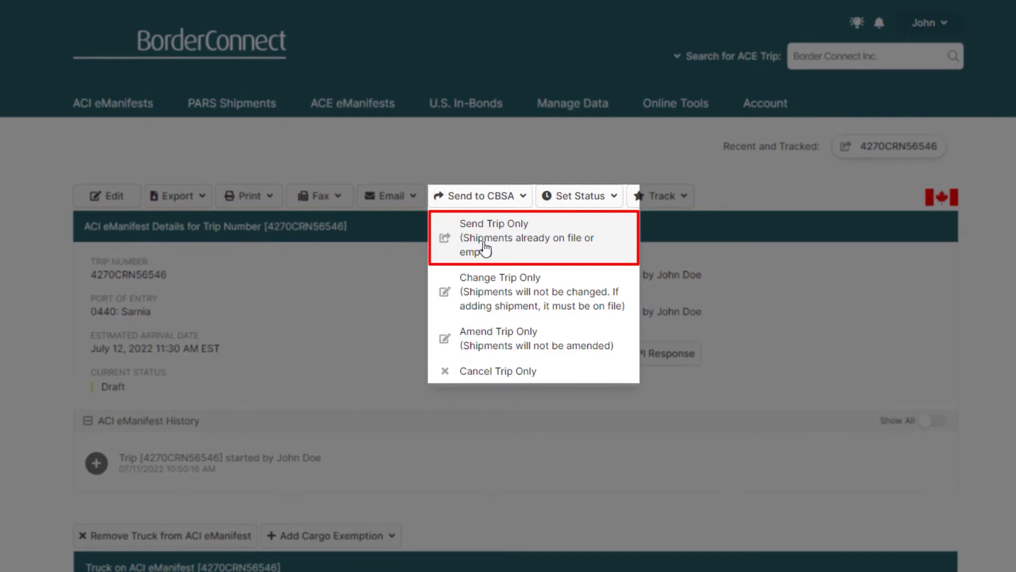
click(494, 224)
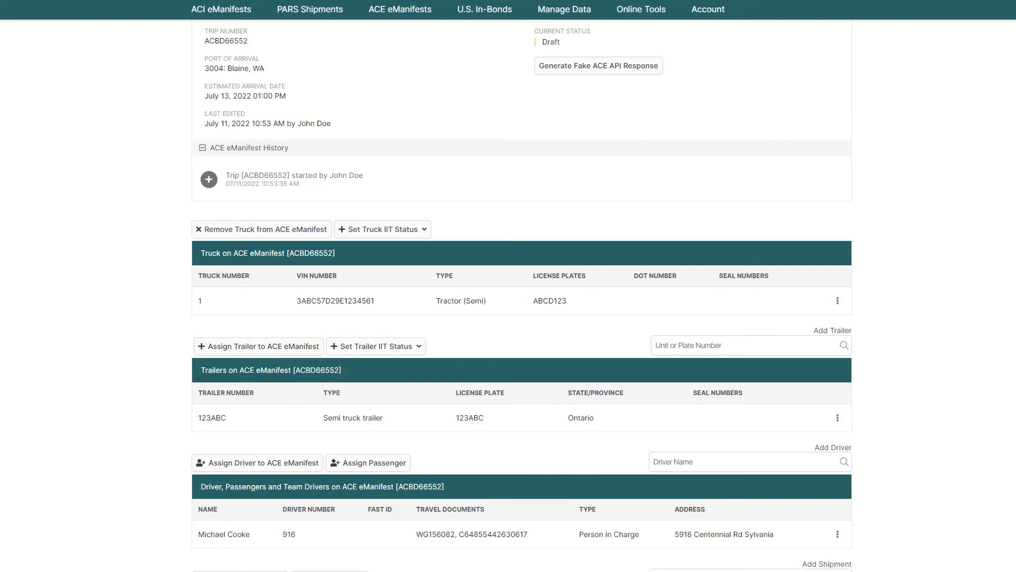
Send ACE eManifest ACBD66552 to CBP as a complete eManifest and review its on-file history
scroll(up, 3)
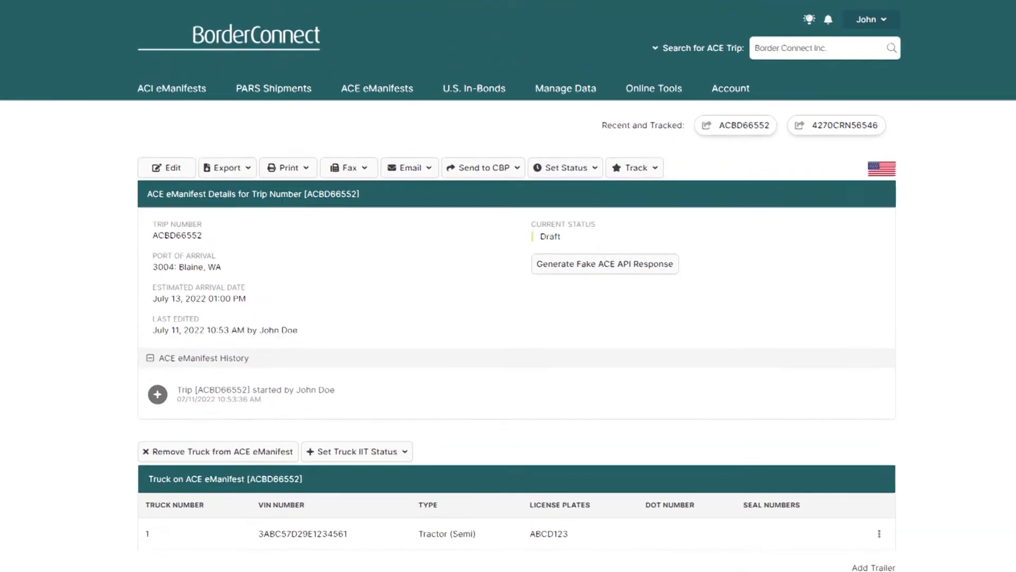
click(482, 168)
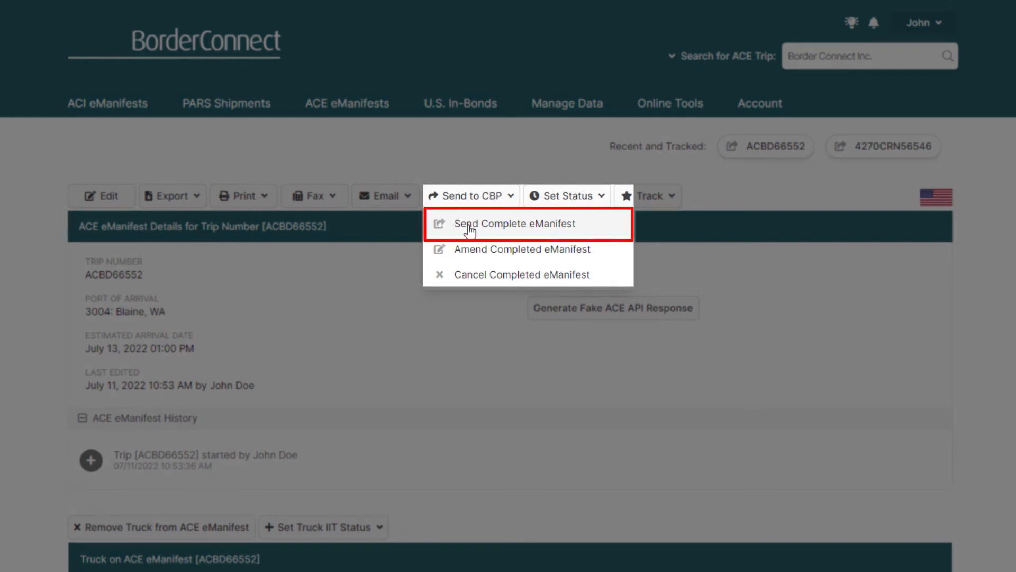
click(515, 224)
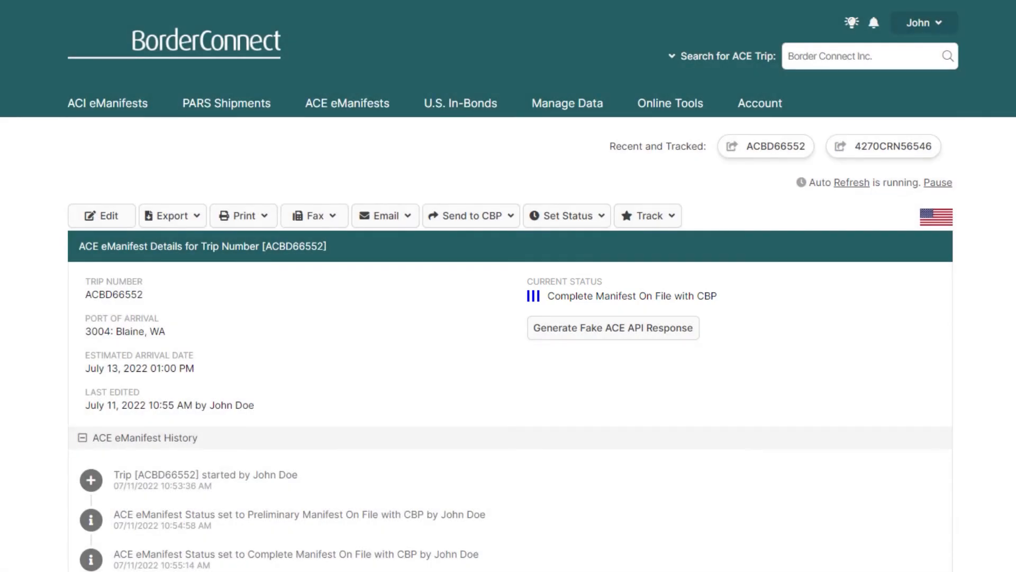
scroll(down, 3)
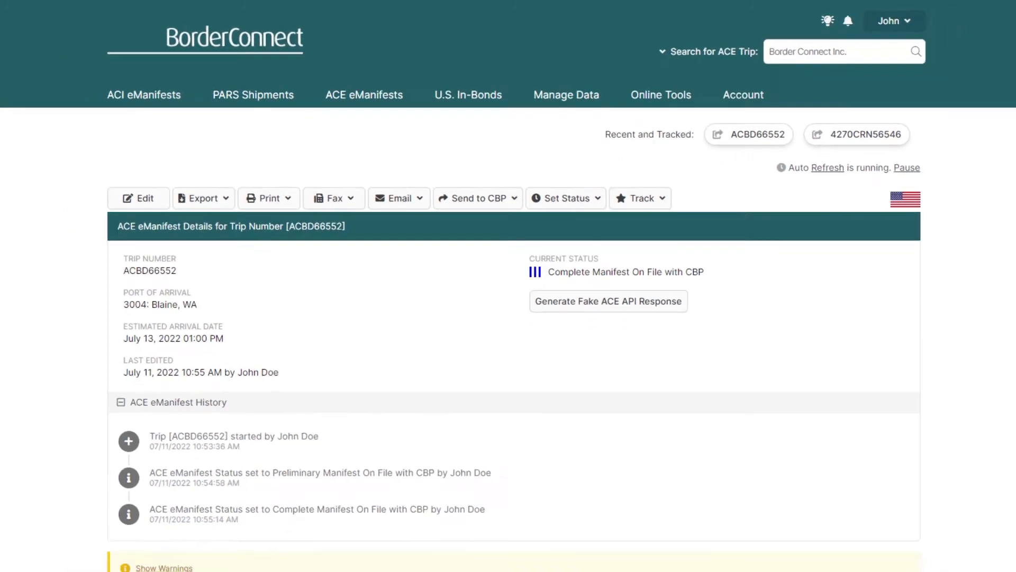
scroll(down, 3)
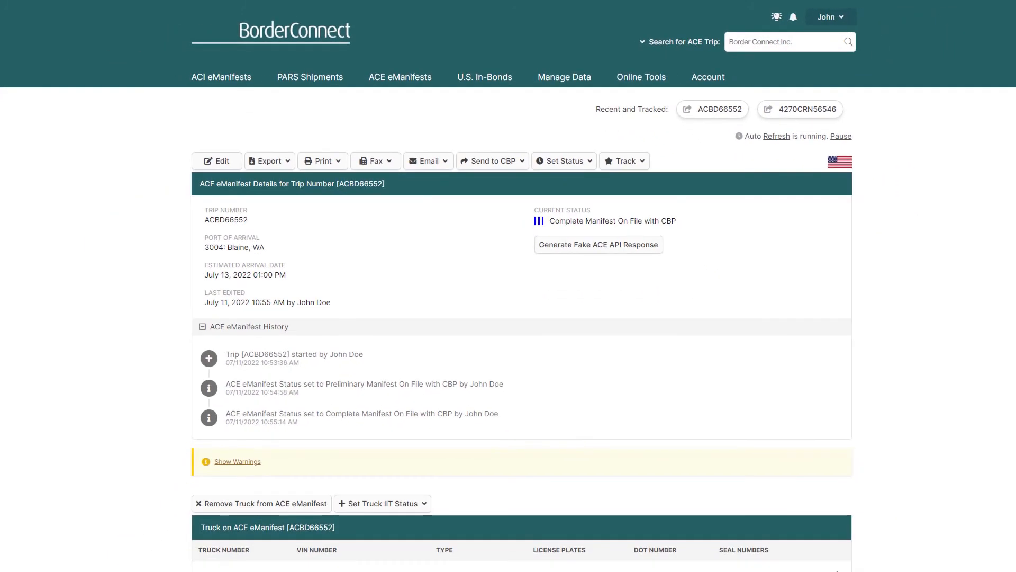